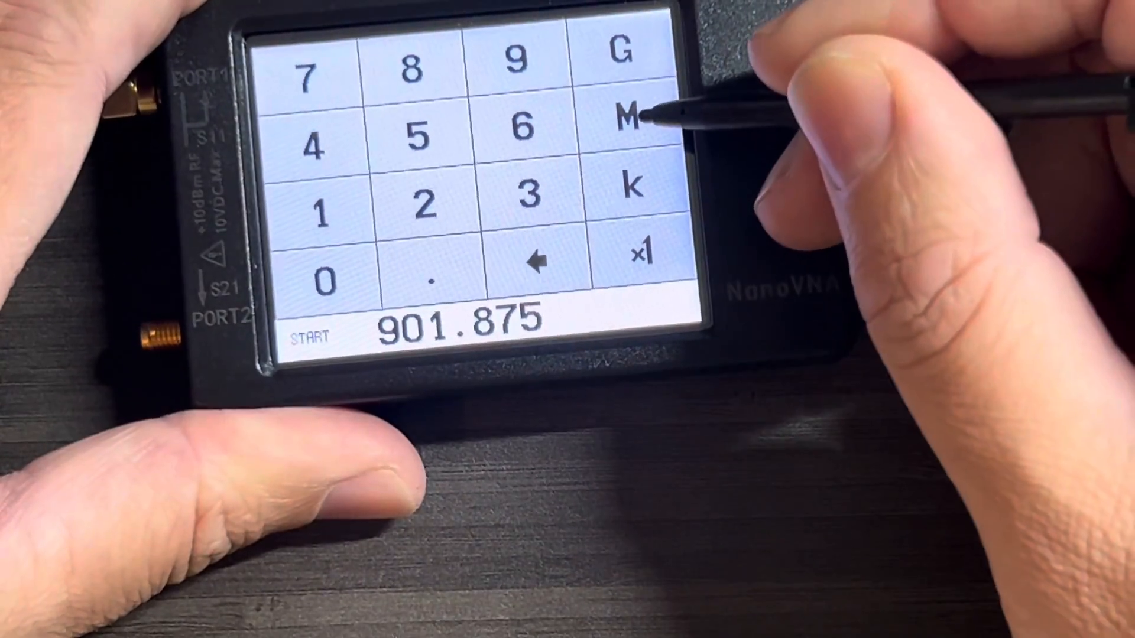
Confirm the 901.875 MHz sweep start frequency and begin entering the stop frequency
{"action": "left_click", "coordinate": [623, 116]}
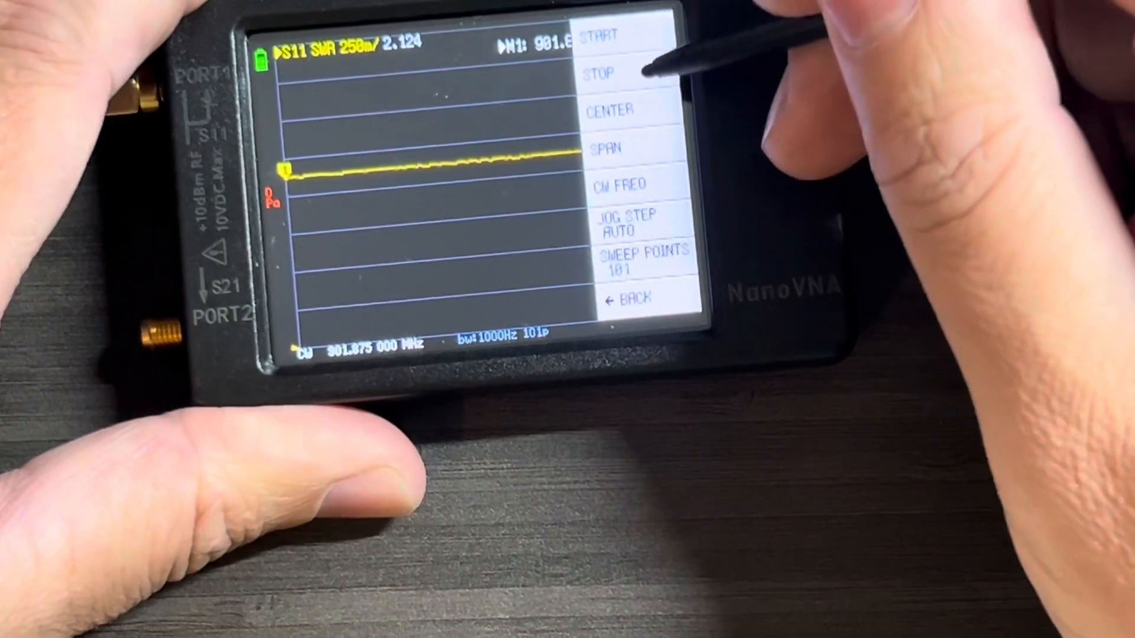
{"action": "left_click", "coordinate": [600, 74]}
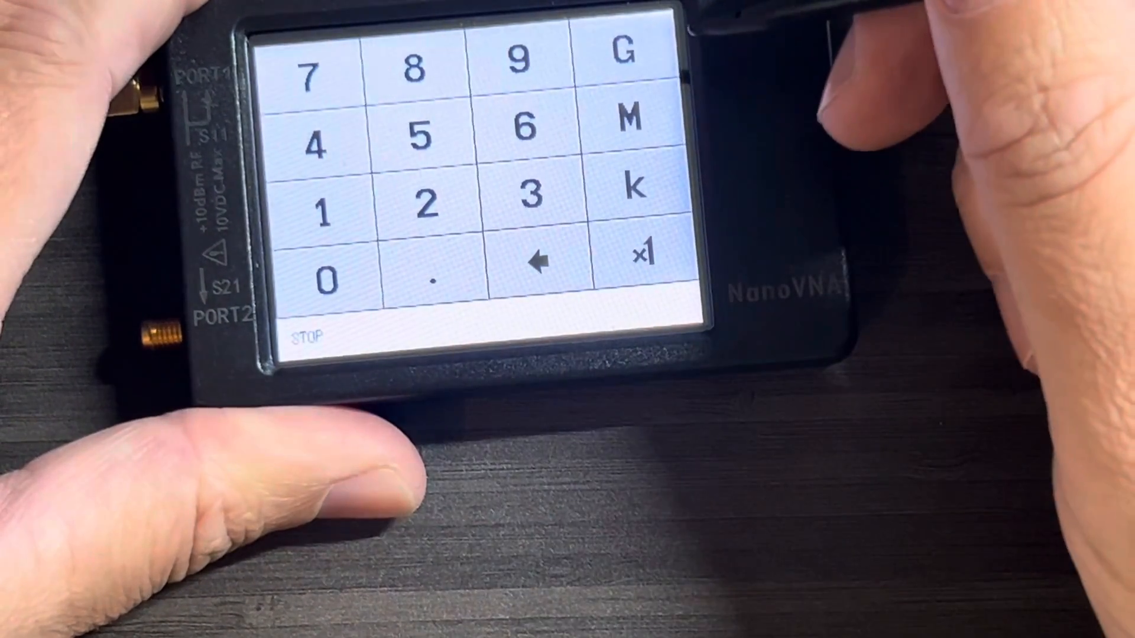